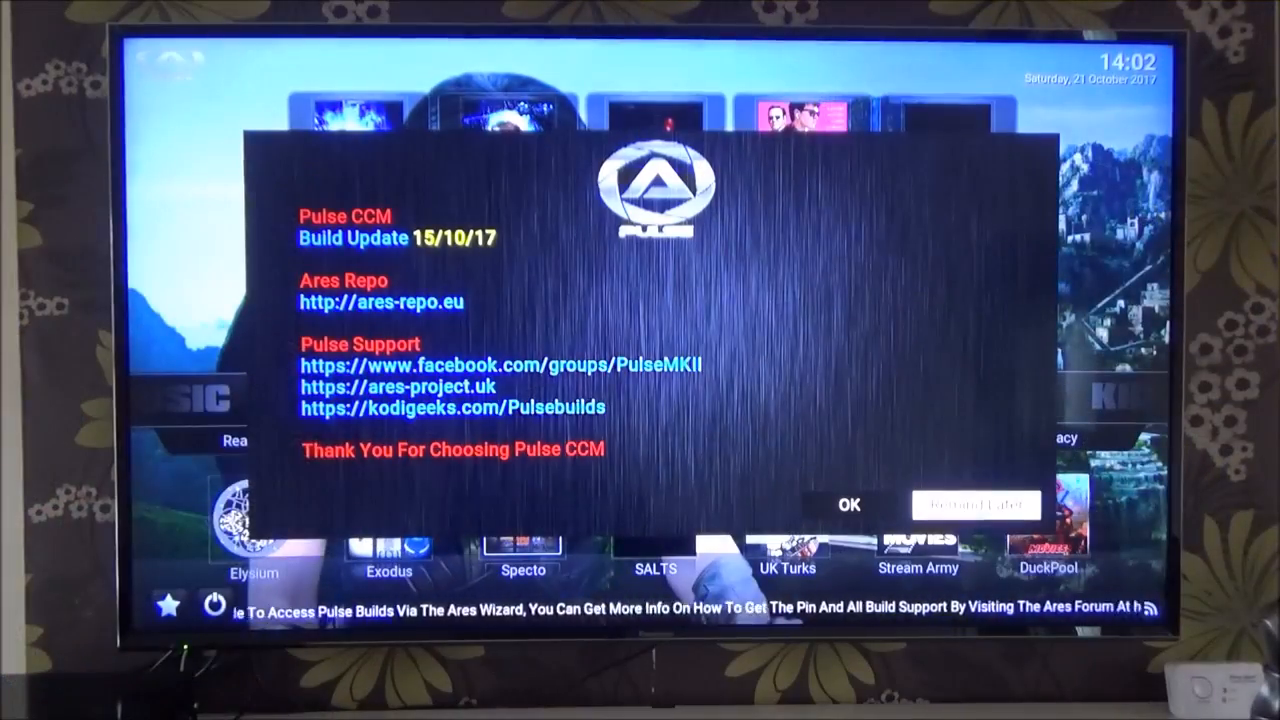
Dismiss the Pulse CCM build update notice with OK to return to the home screen
{"action": "left_click", "coordinate": [848, 504]}
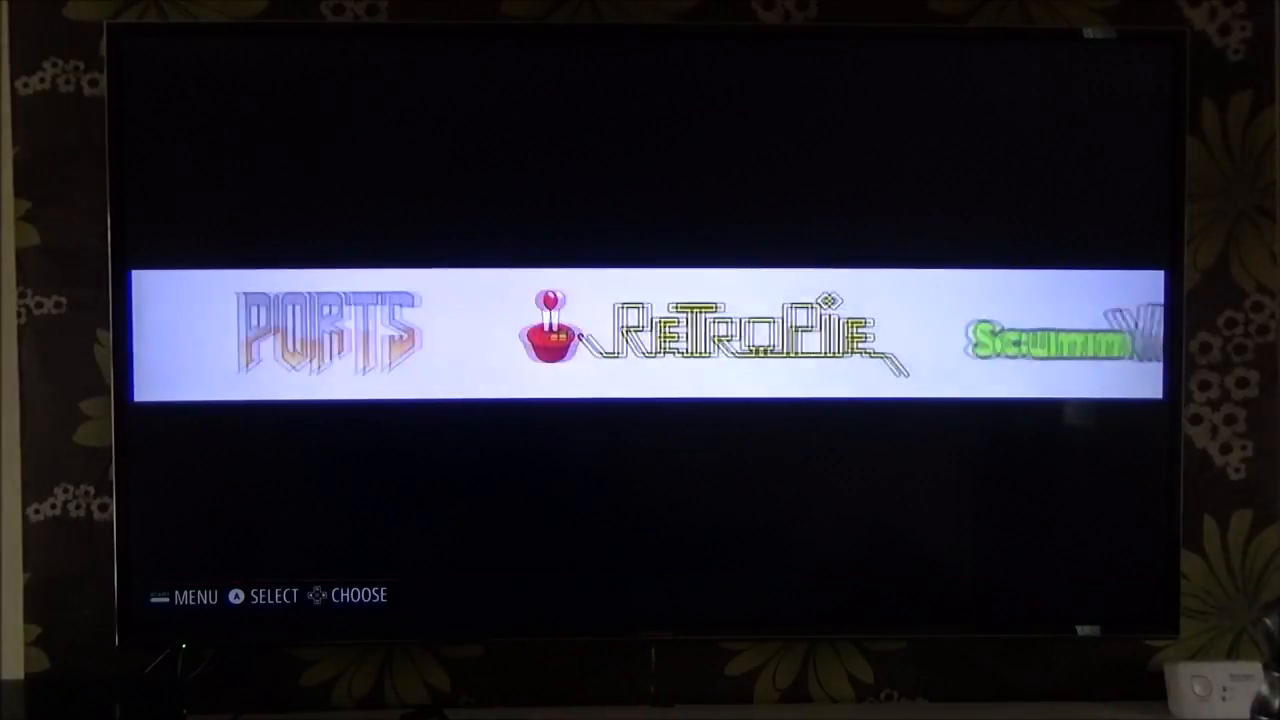
Scroll the system carousel left to MS-DOS and Ports, then back right to RetroPie
{"action": "scroll", "scroll_direction": "left", "scroll_amount": 3}
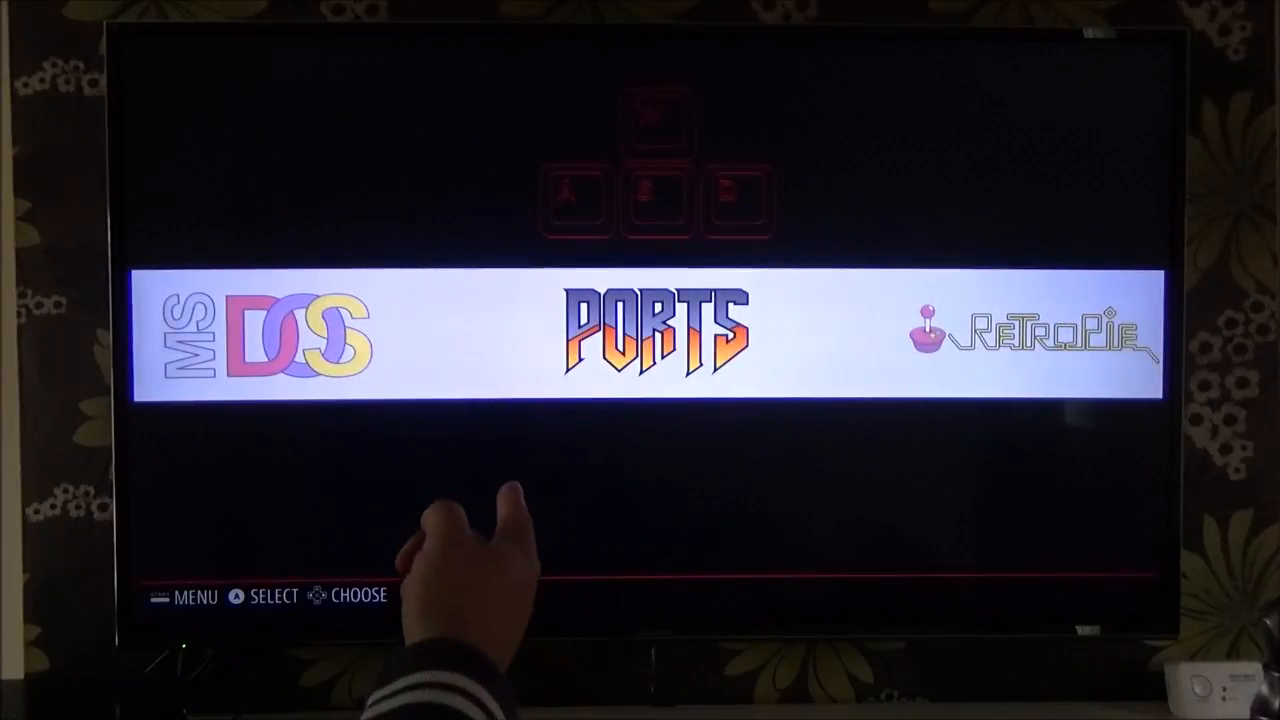
{"action": "scroll", "scroll_direction": "right", "scroll_amount": 3}
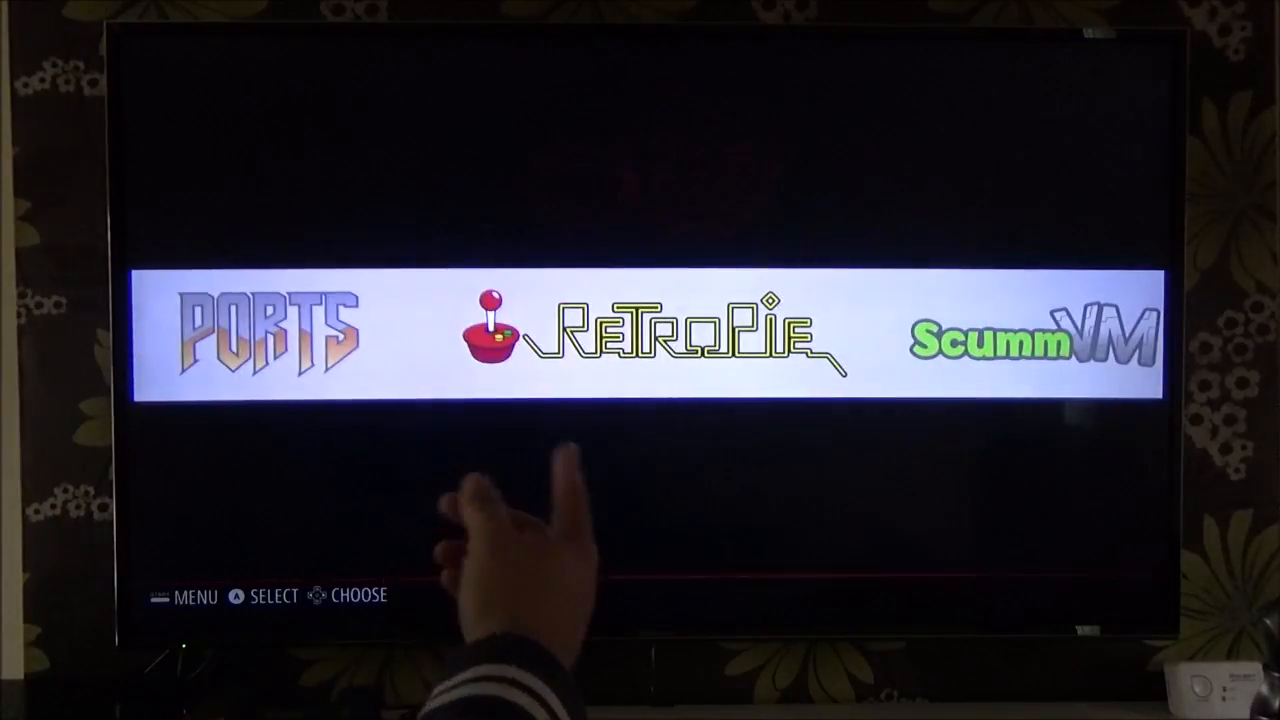